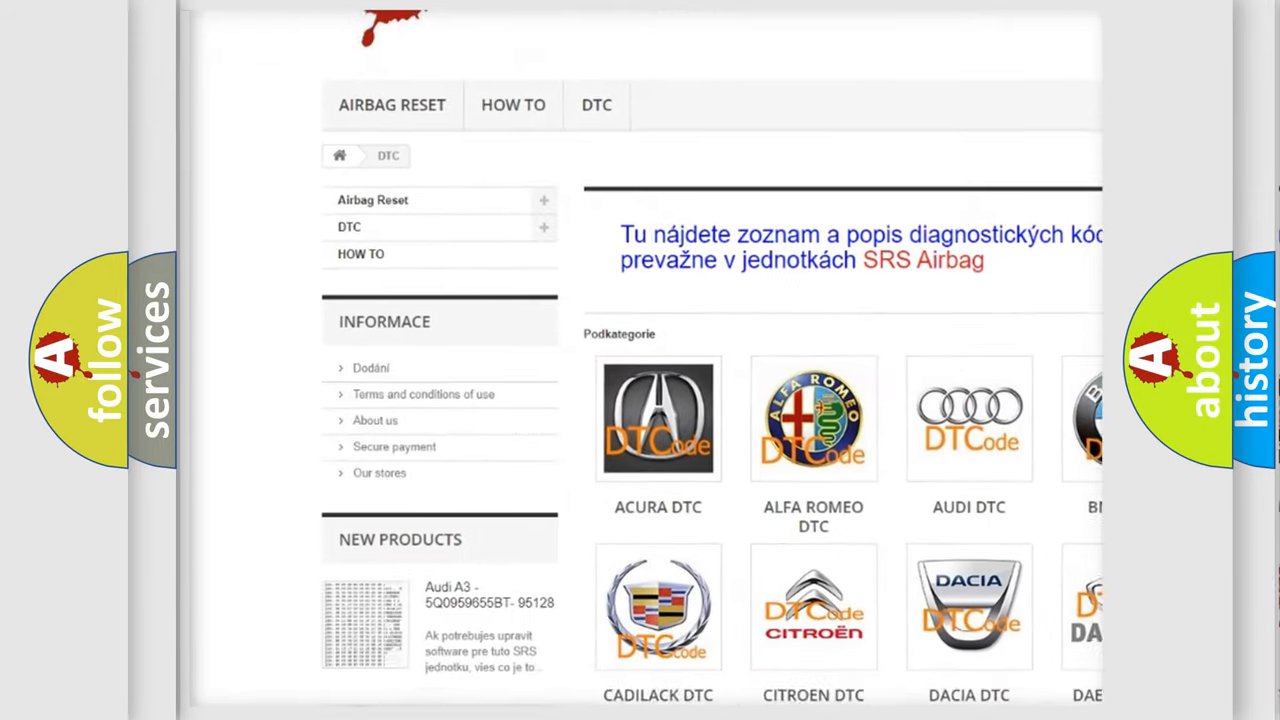
{"action": "scroll", "scroll_direction": "down", "scroll_amount": 3}
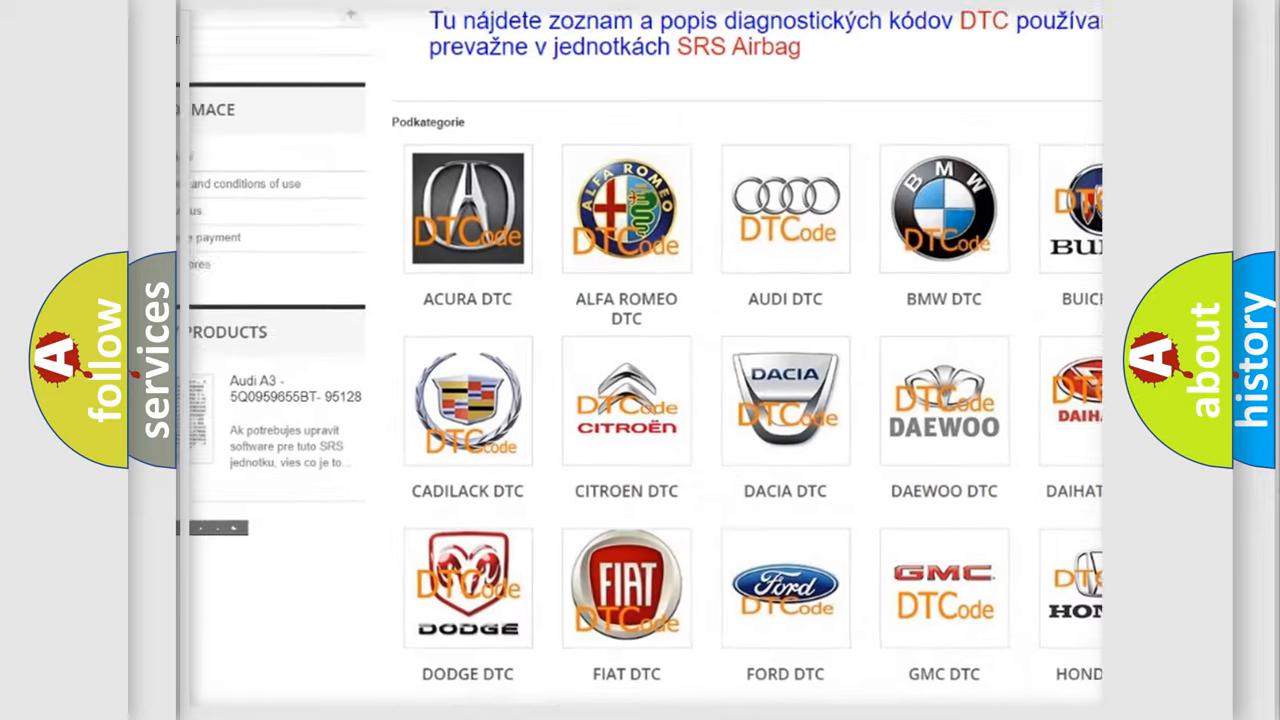
{"action": "scroll", "scroll_direction": "down", "scroll_amount": 3}
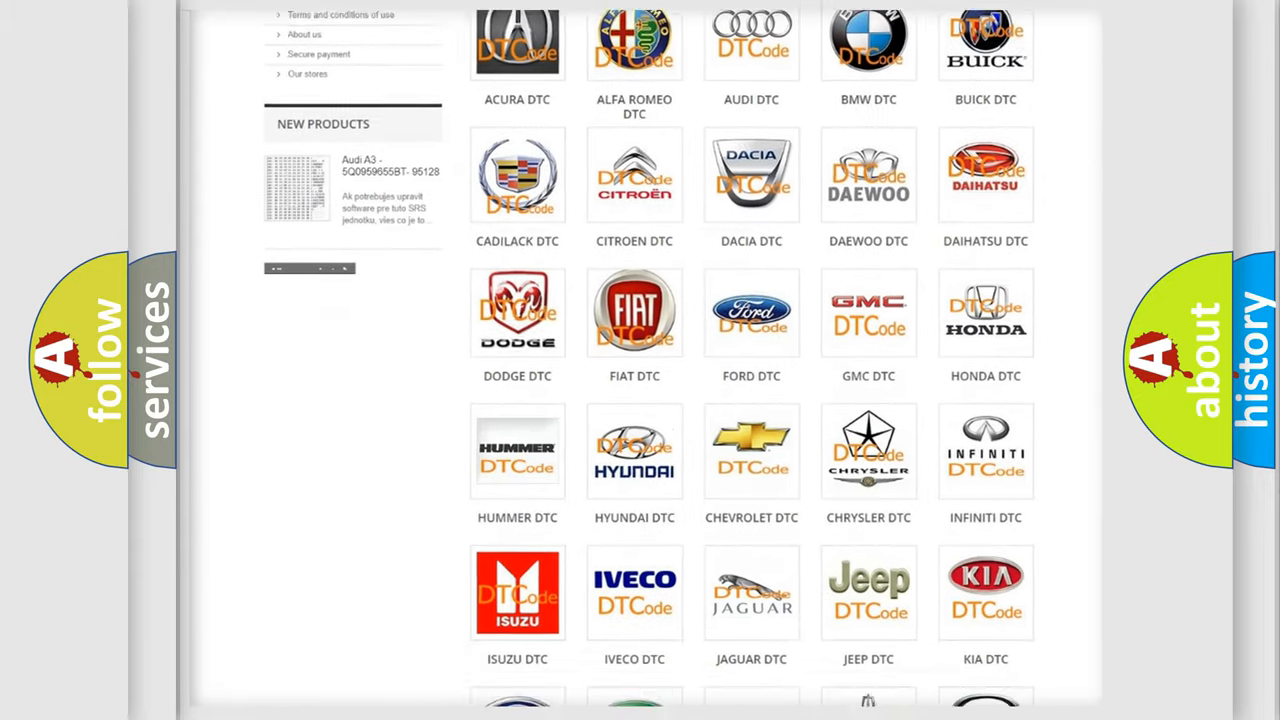
{"action": "scroll", "scroll_direction": "down", "scroll_amount": 3}
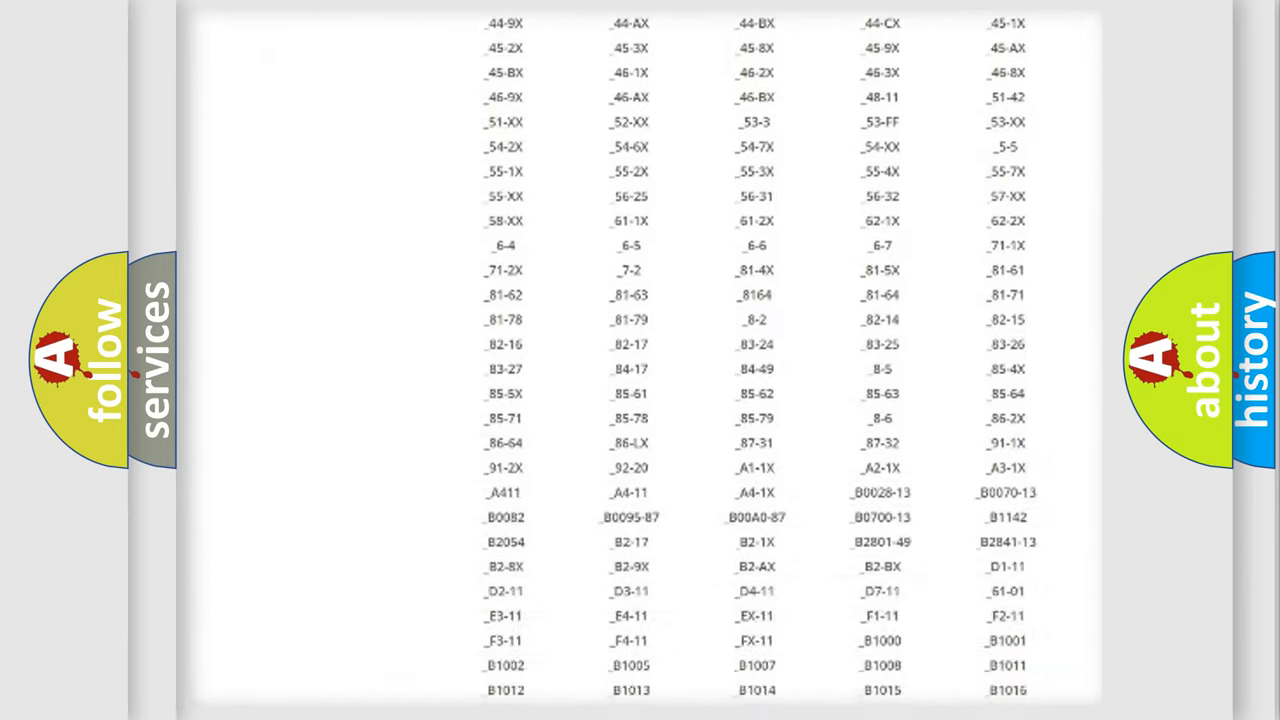
{"action": "scroll", "scroll_direction": "down", "scroll_amount": 3}
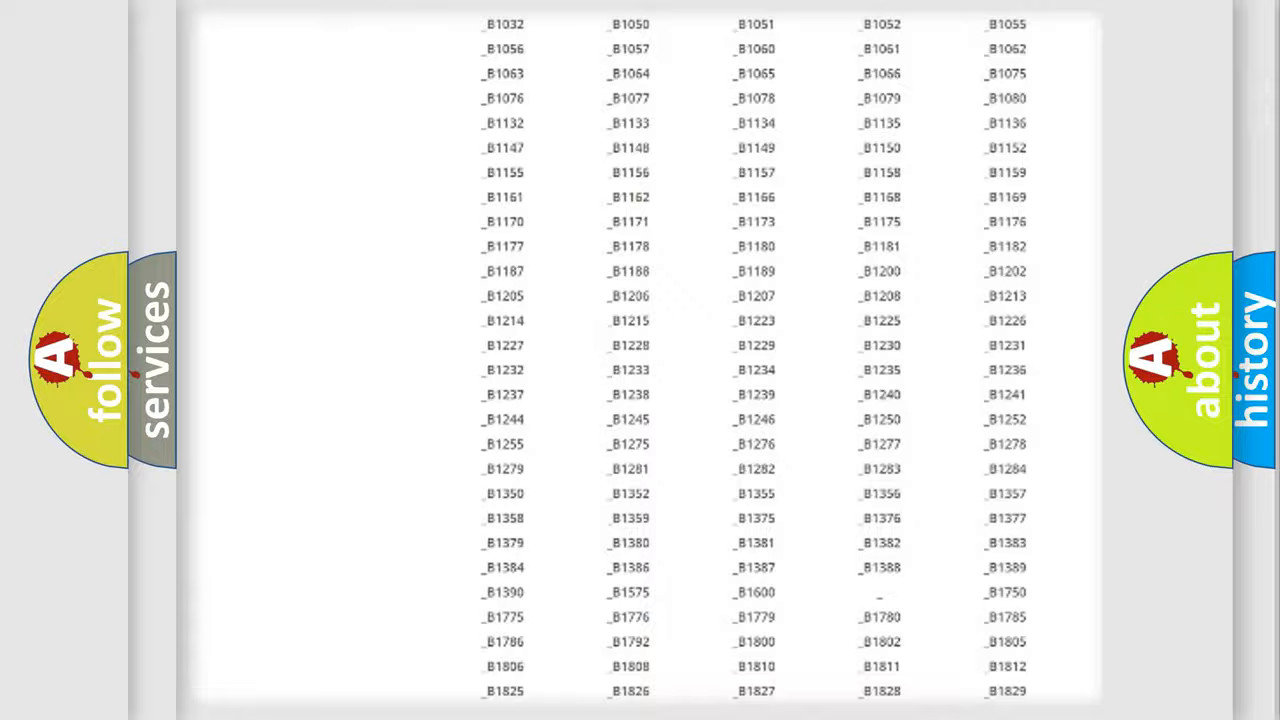